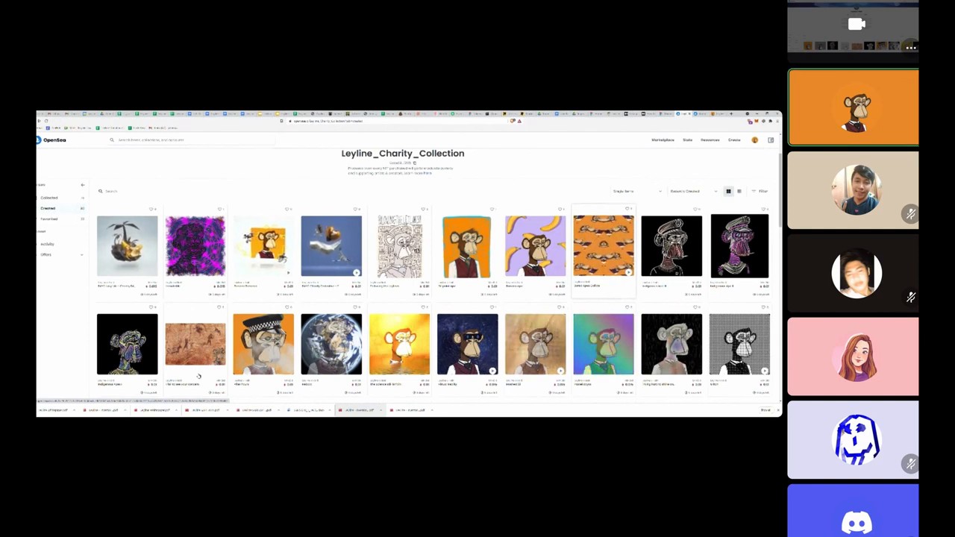
# Log out of the OpenSea wallet account from the Leyline_Charity_Collection page.
pyautogui.click(330, 246)
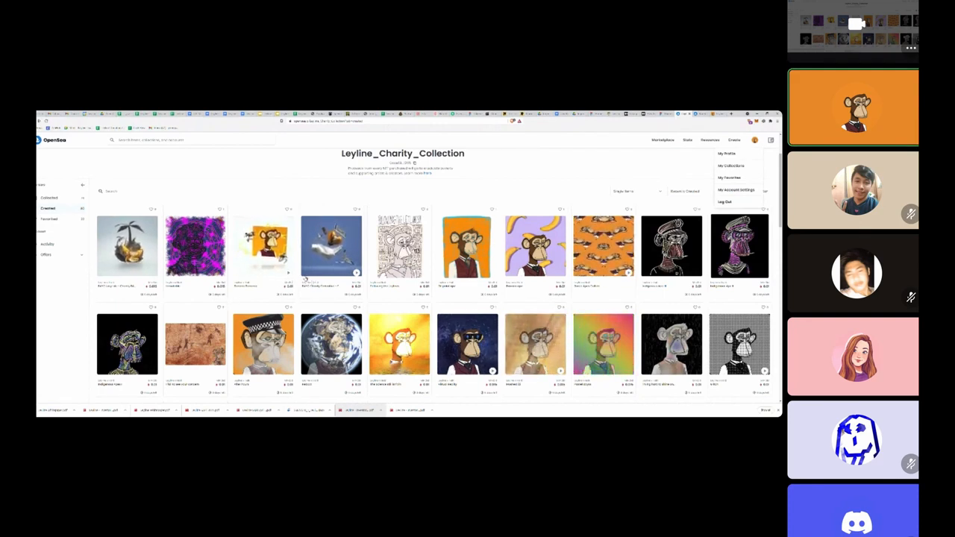
pyautogui.click(725, 201)
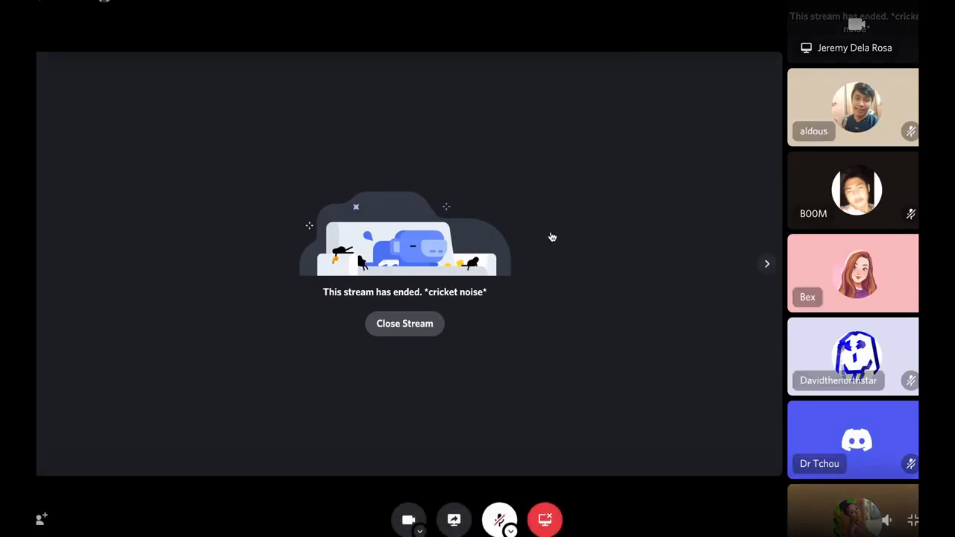
# Close the ended Discord stream and watch the restarted screen share showing MetaMask search results.
pyautogui.click(404, 323)
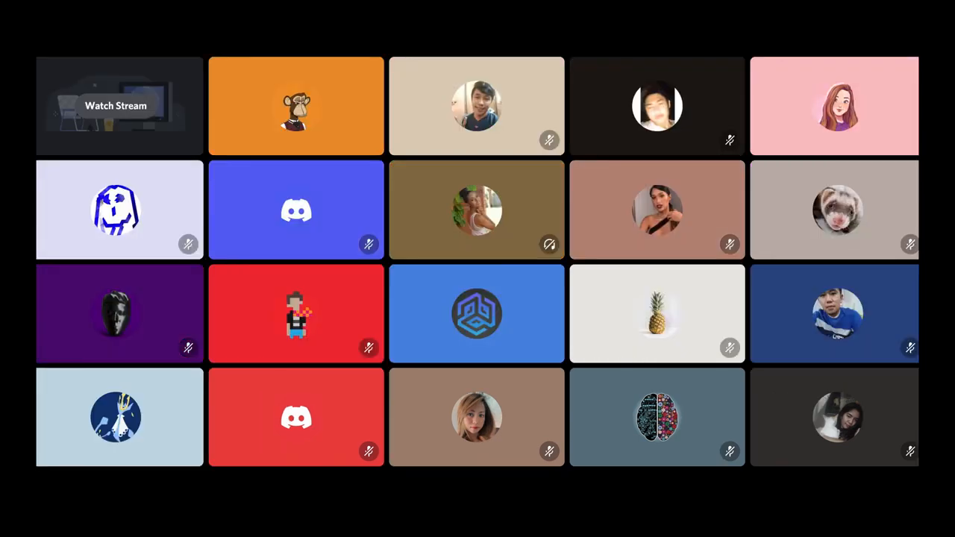
pyautogui.click(297, 106)
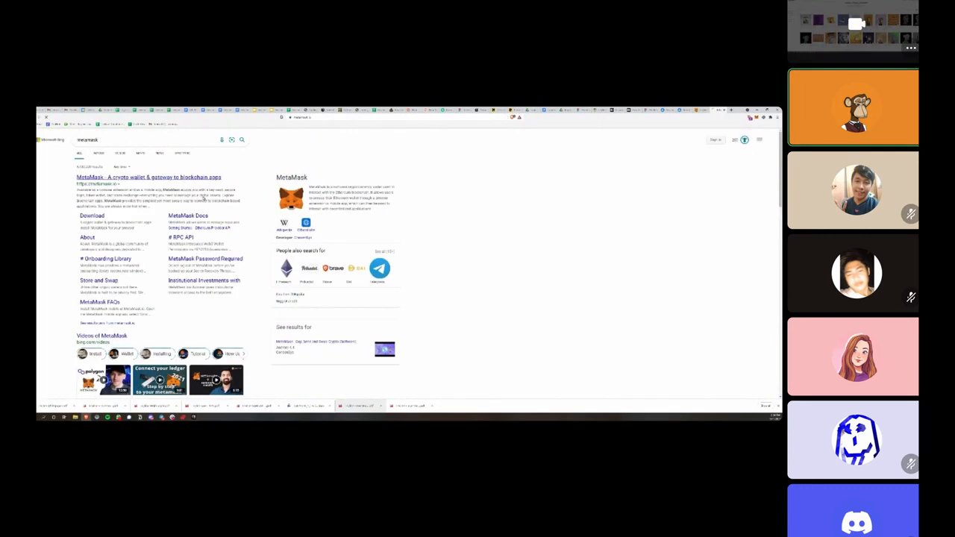
# Open MetaMask's site, browse its Chrome Web Store listing, and reach the browser-install page.
pyautogui.click(148, 176)
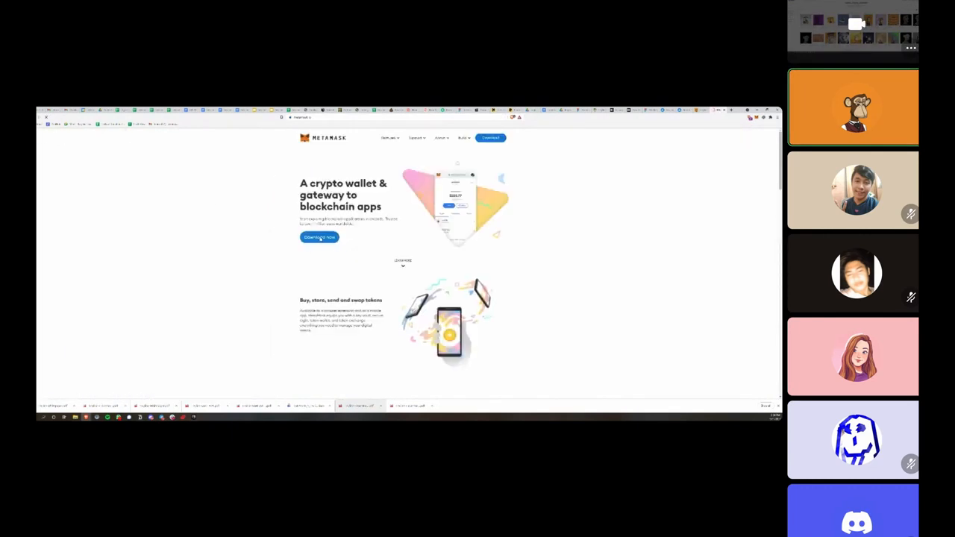
pyautogui.click(318, 237)
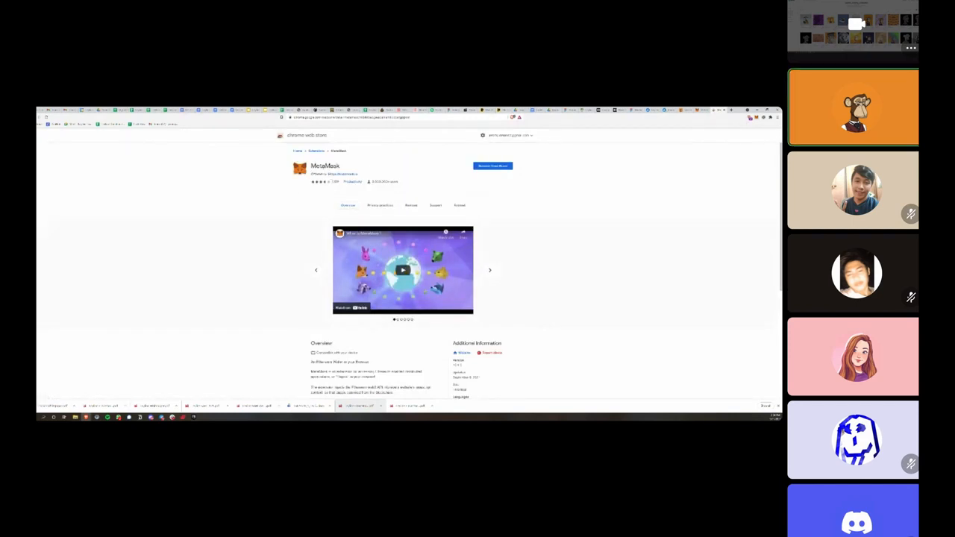
pyautogui.click(490, 270)
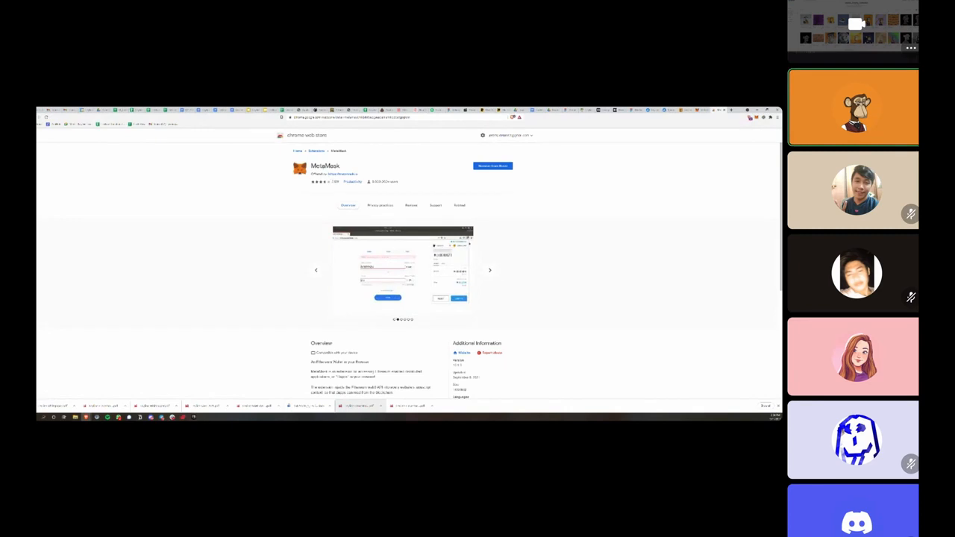
pyautogui.click(490, 270)
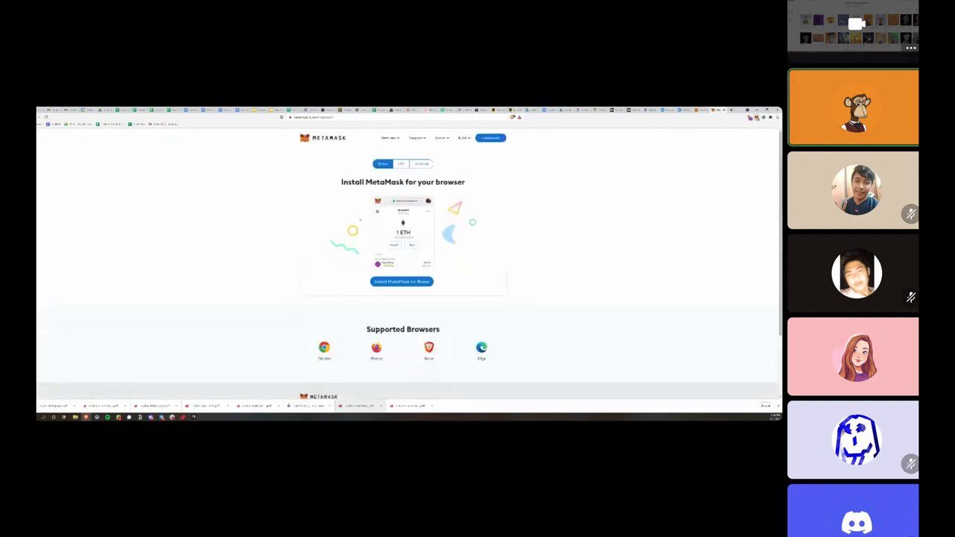
# Switch the MetaMask wallet's network to Ethereum Mainnet.
pyautogui.click(752, 128)
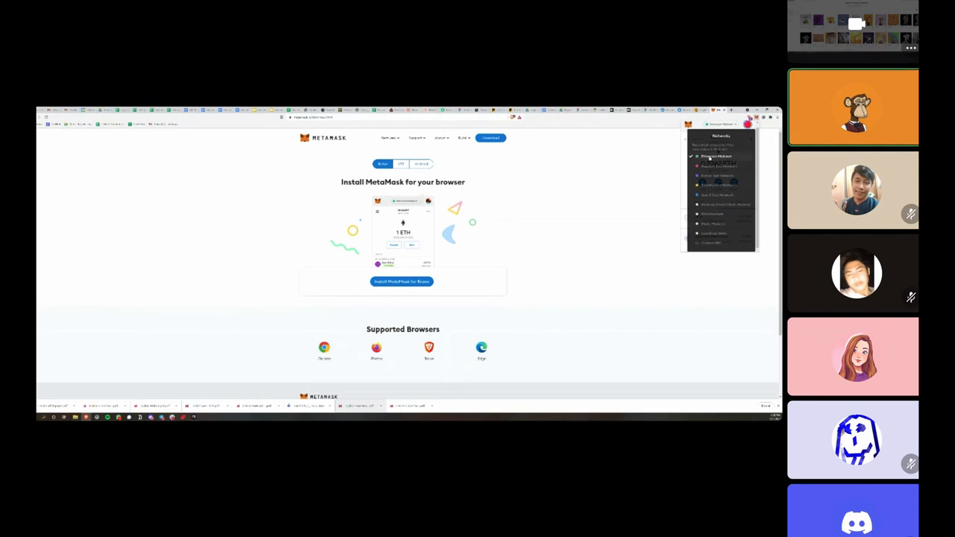
pyautogui.click(720, 124)
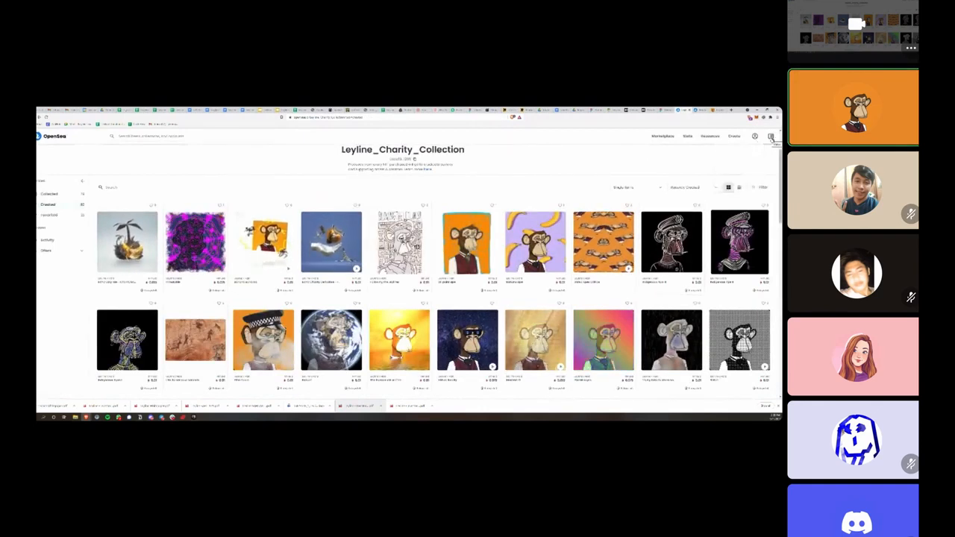
# Sign in to OpenSea with the wallet and scroll through the Poetx profile's collected NFTs.
pyautogui.click(757, 137)
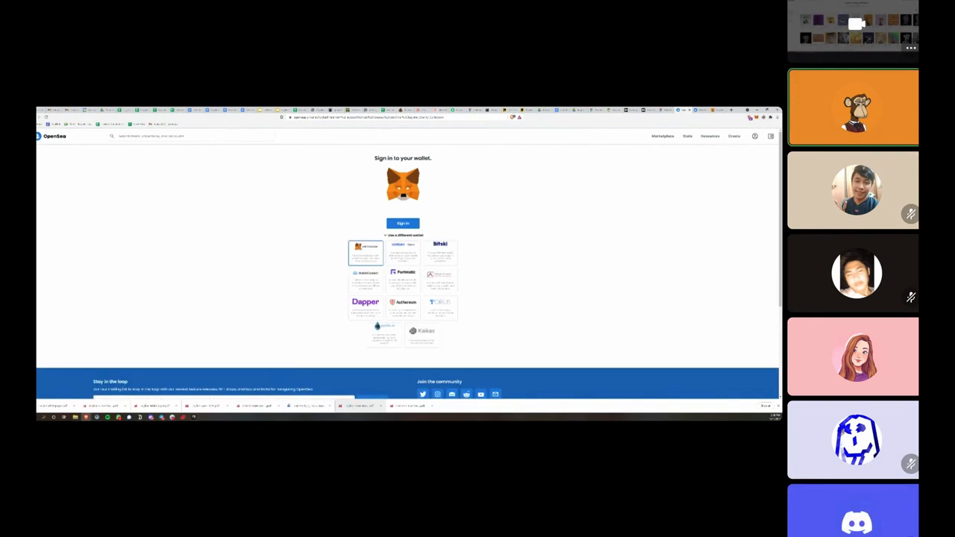
pyautogui.moveTo(477, 220)
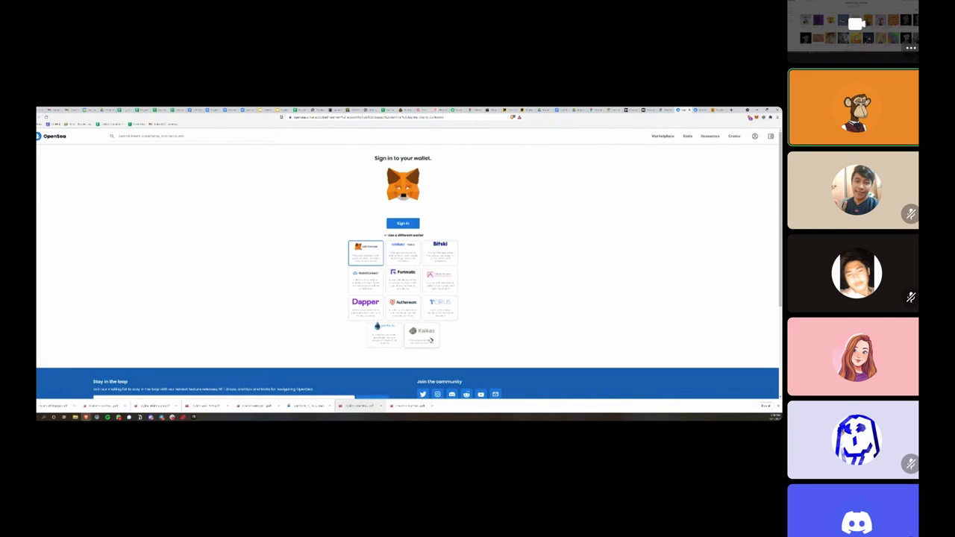
pyautogui.moveTo(428, 341)
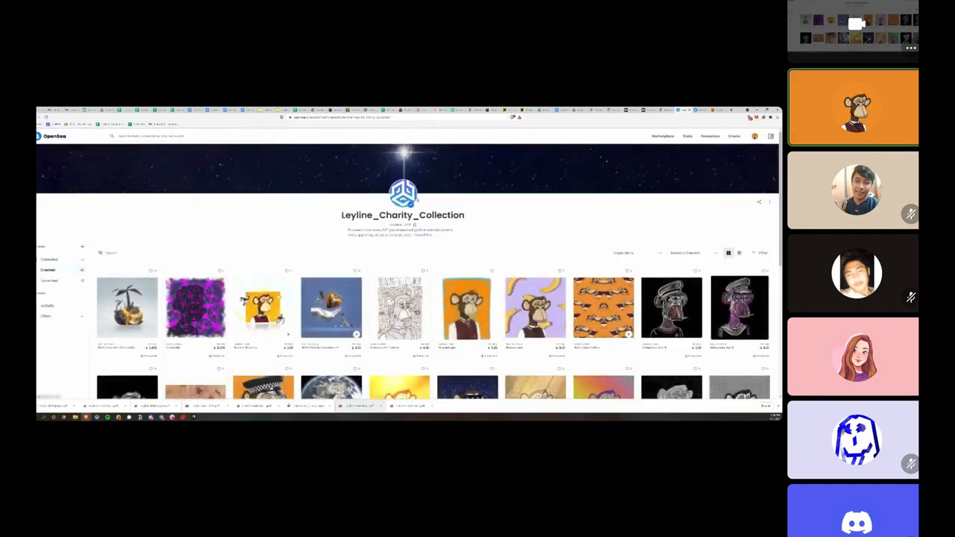
pyautogui.click(755, 136)
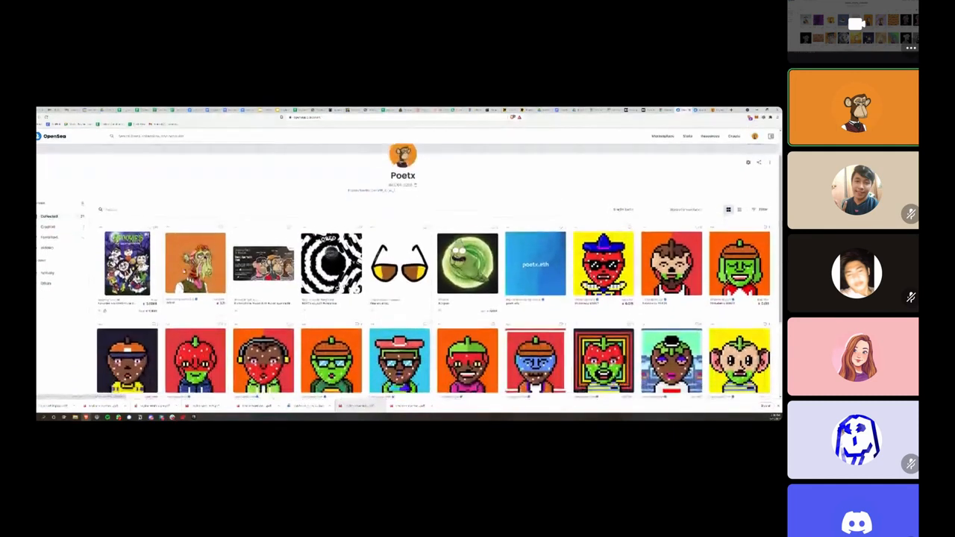
pyautogui.scroll(-3)
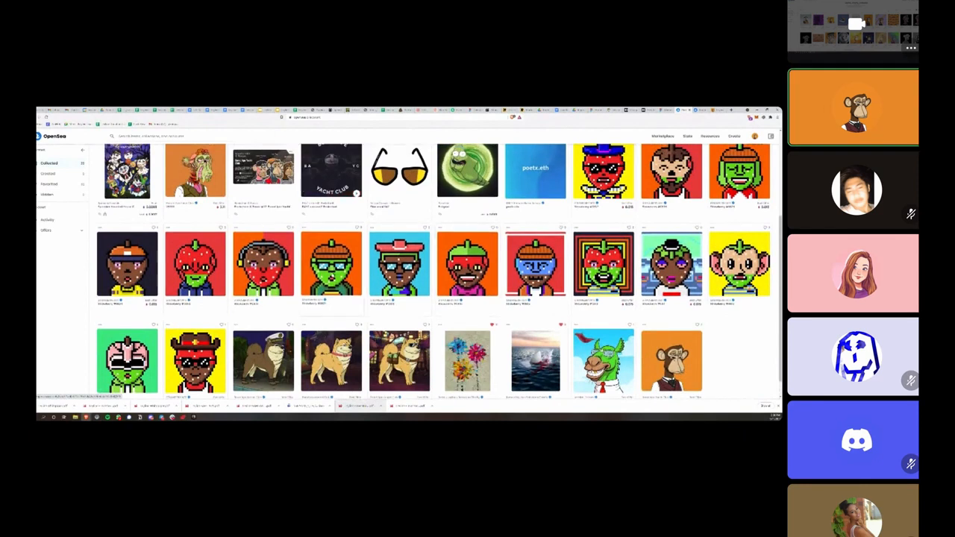
pyautogui.scroll(-3)
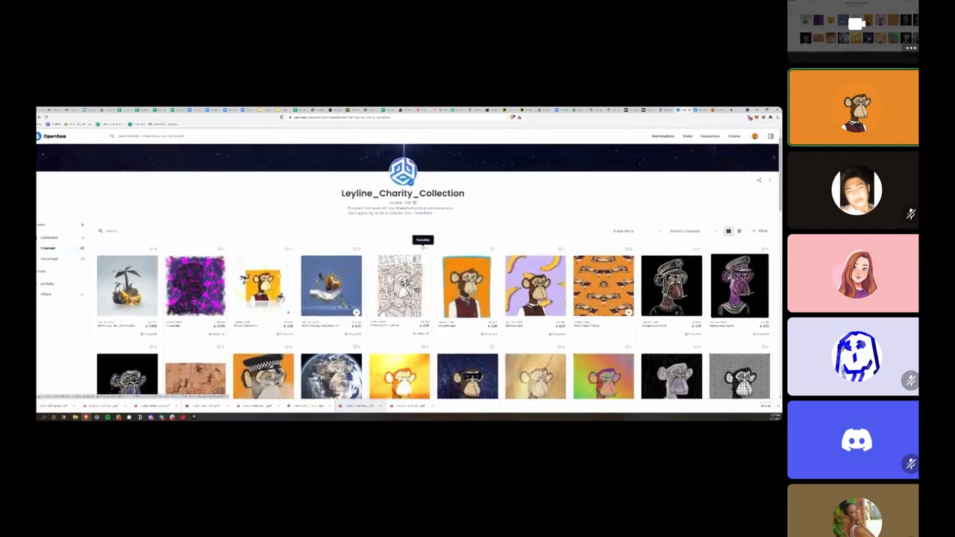
# Scroll the collection grid and open the 'Following the Leylines' NFT listed at 0.01.
pyautogui.scroll(-3)
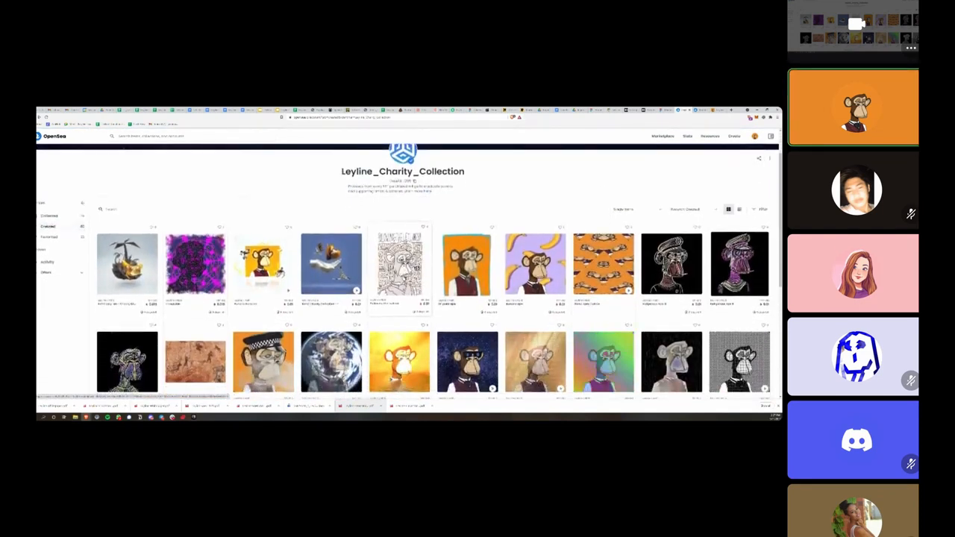
pyautogui.scroll(-3)
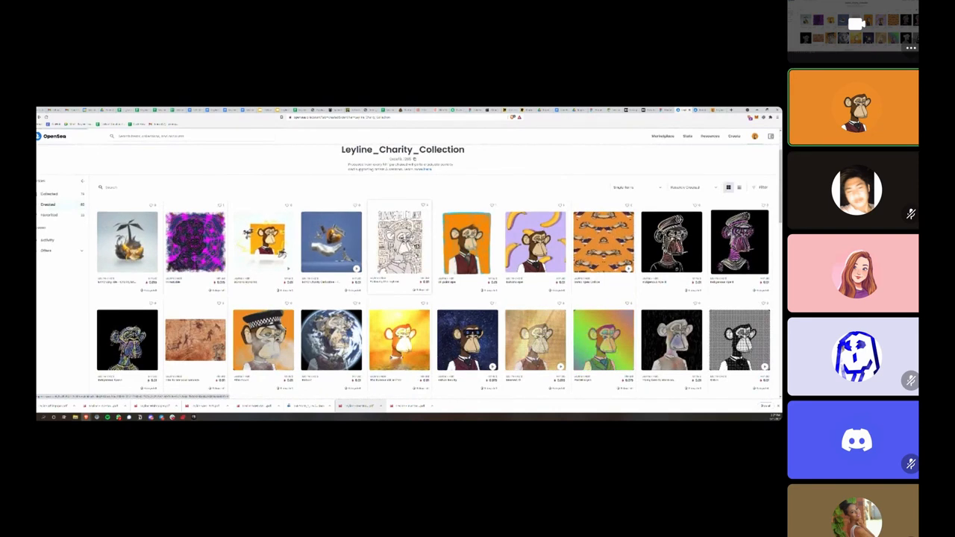
pyautogui.click(400, 243)
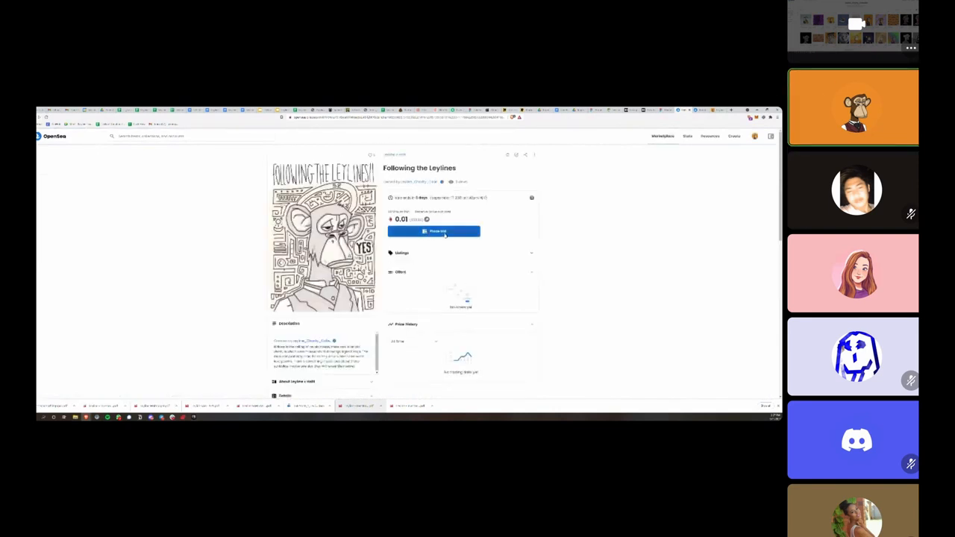
# Open the 'Place a bid' dialog for Following the Leylines.
pyautogui.click(435, 230)
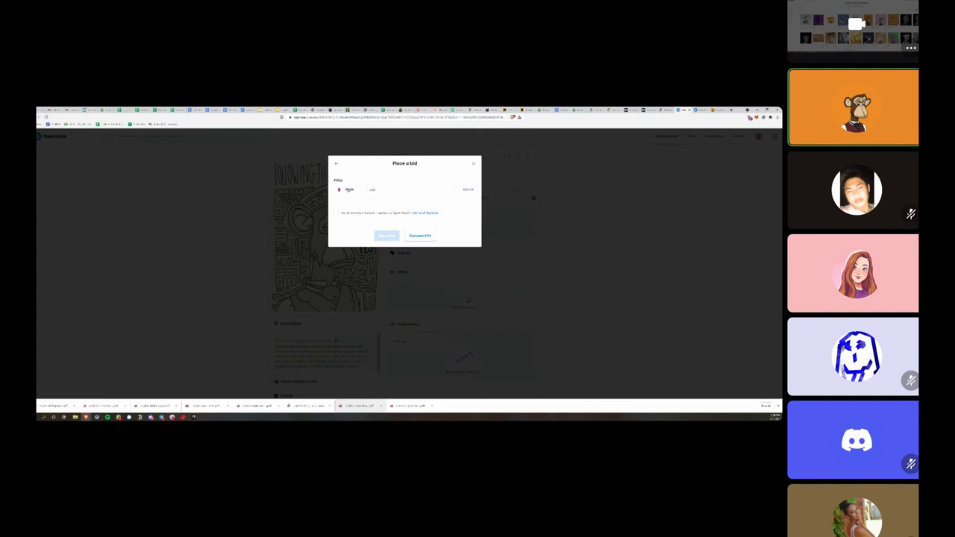
# Open Convert ETH and set up a swap of 0.01 ETH into WETH.
pyautogui.click(419, 236)
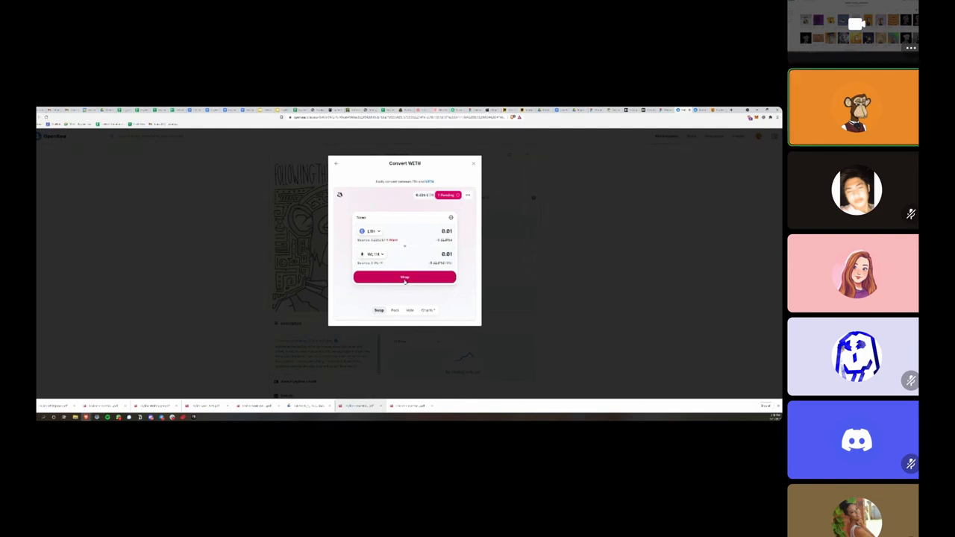
# Swap 0.01 ETH into WETH and close the Convert WETH window.
pyautogui.click(404, 277)
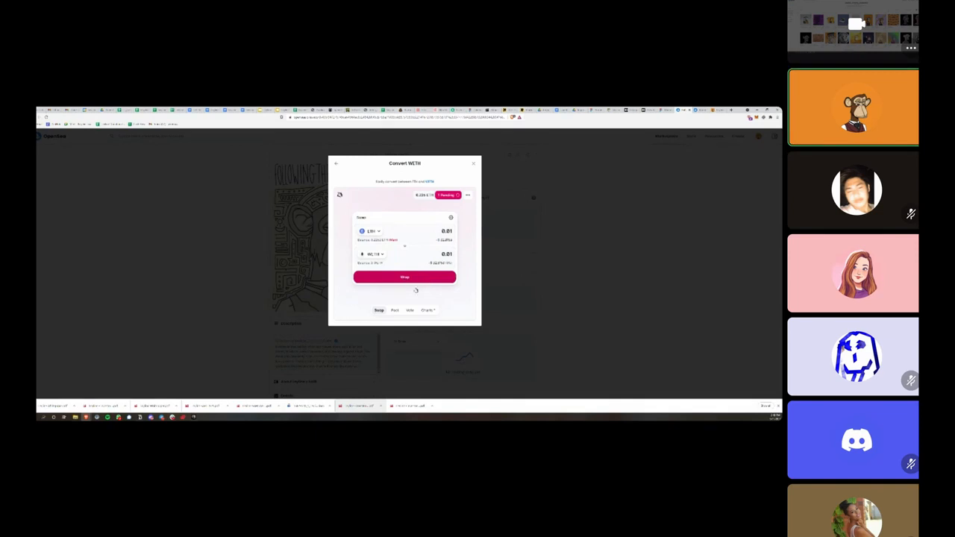
pyautogui.moveTo(638, 239)
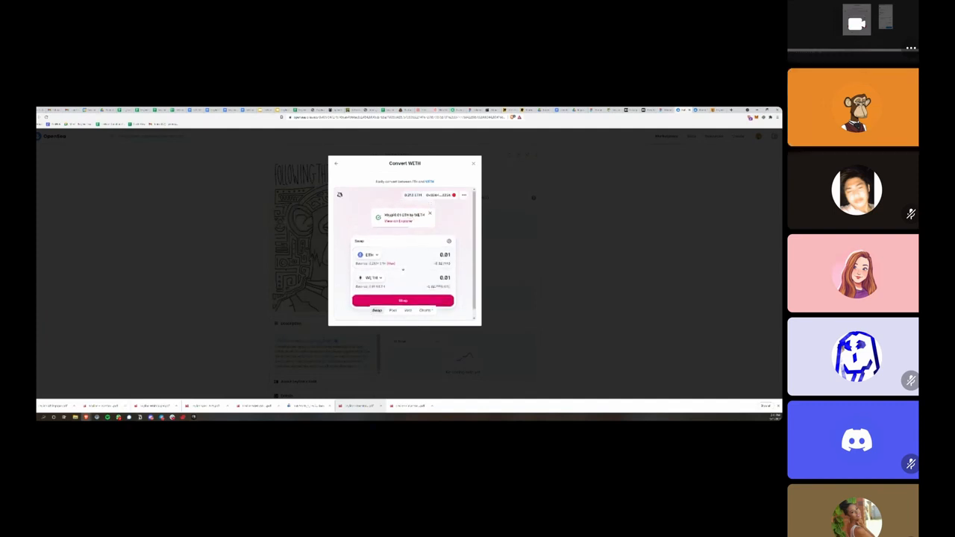
pyautogui.click(473, 163)
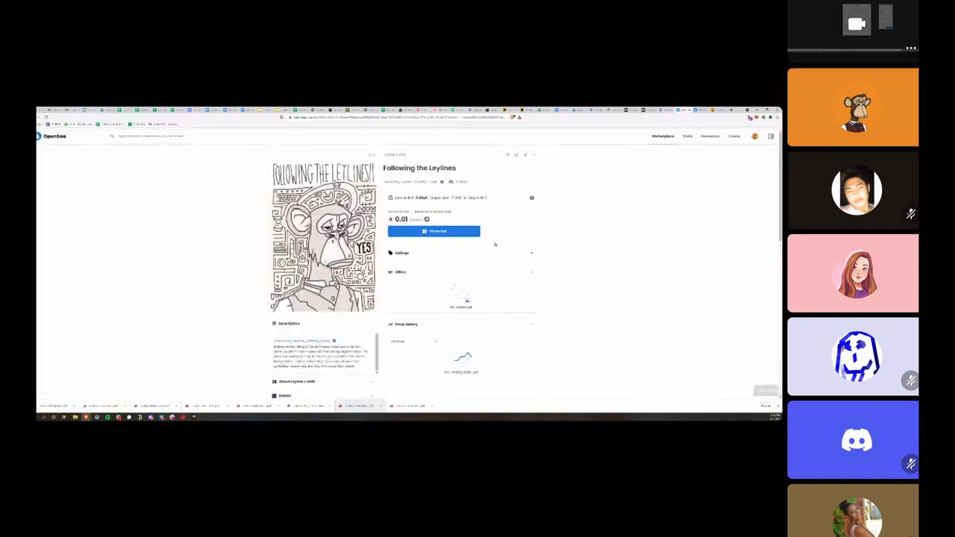
# Complete the WETH bid and confirm the new offer under Offers.
pyautogui.click(435, 231)
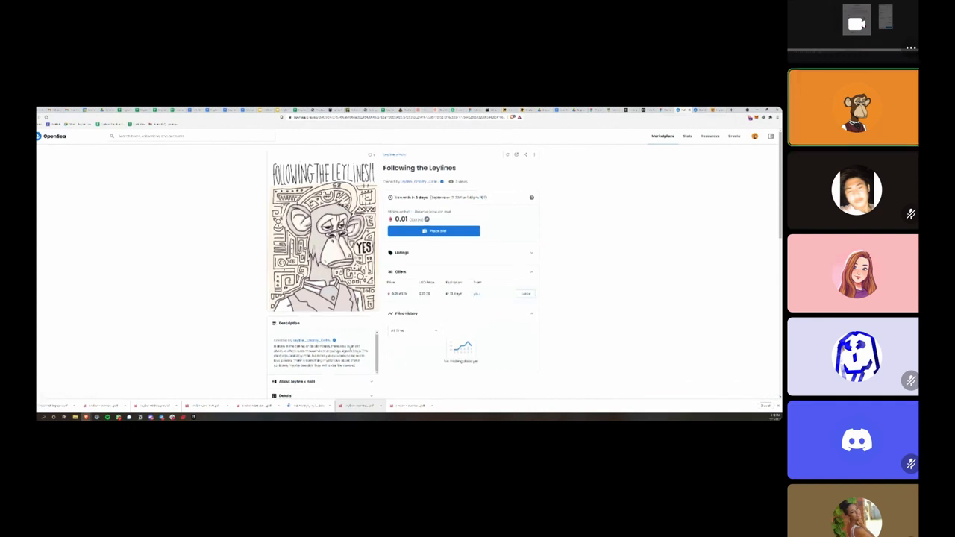
pyautogui.scroll(-3)
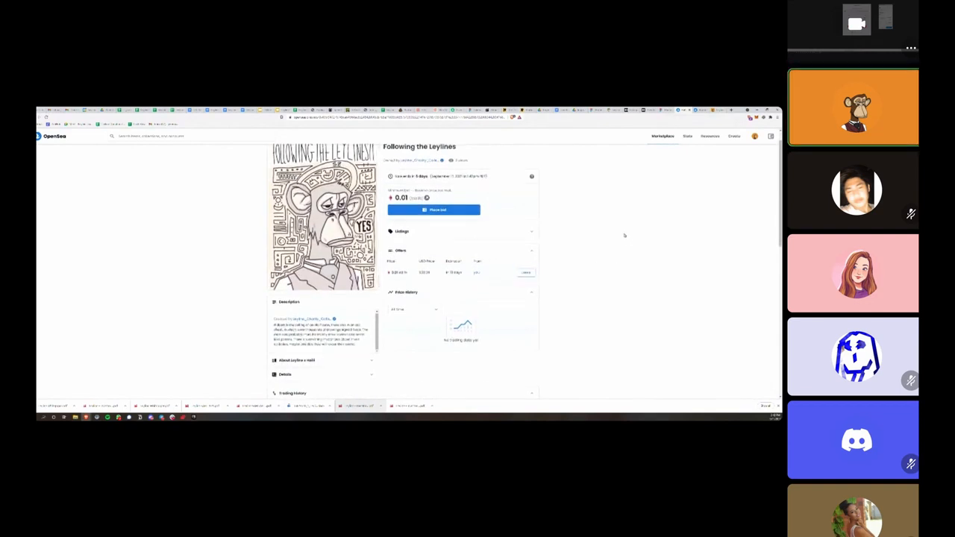
pyautogui.click(755, 136)
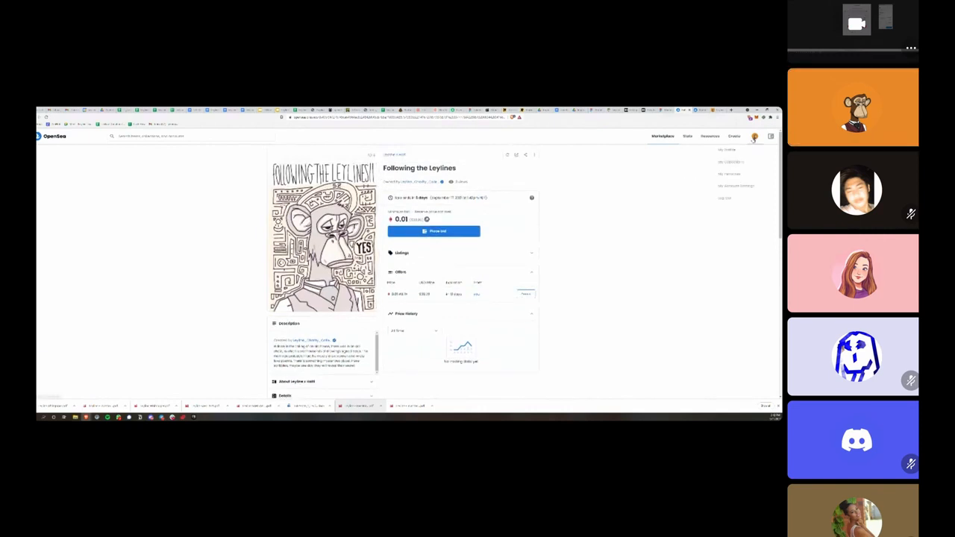